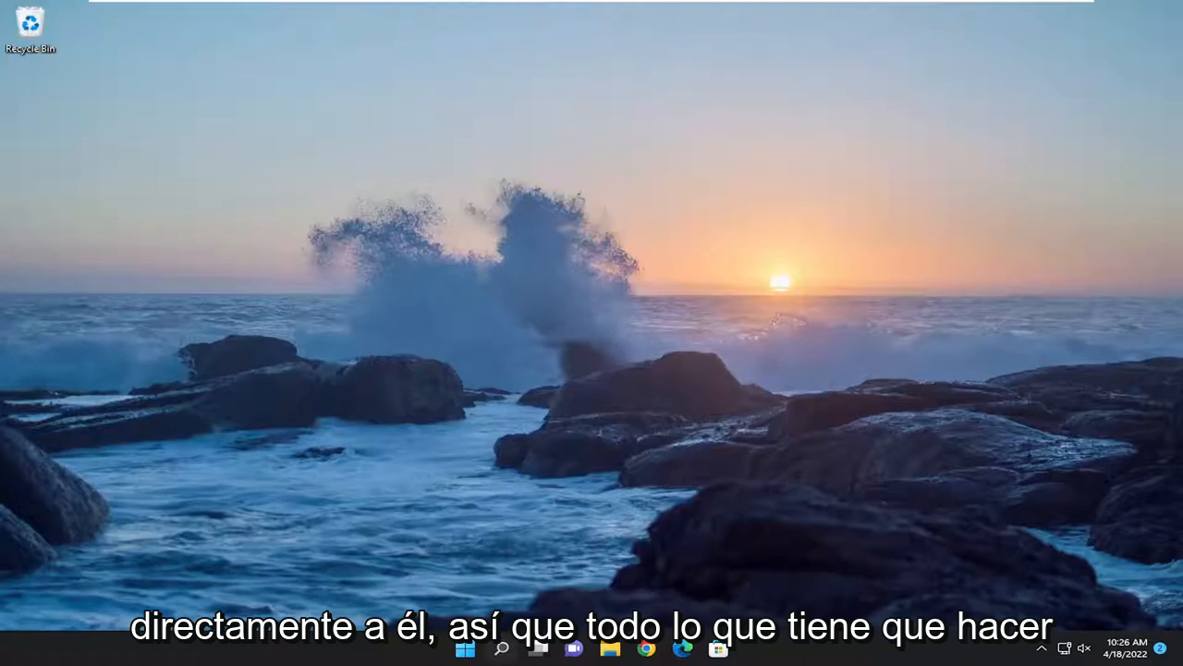
- Go to the Other troubleshooters page in System > Troubleshoot
click(493, 647)
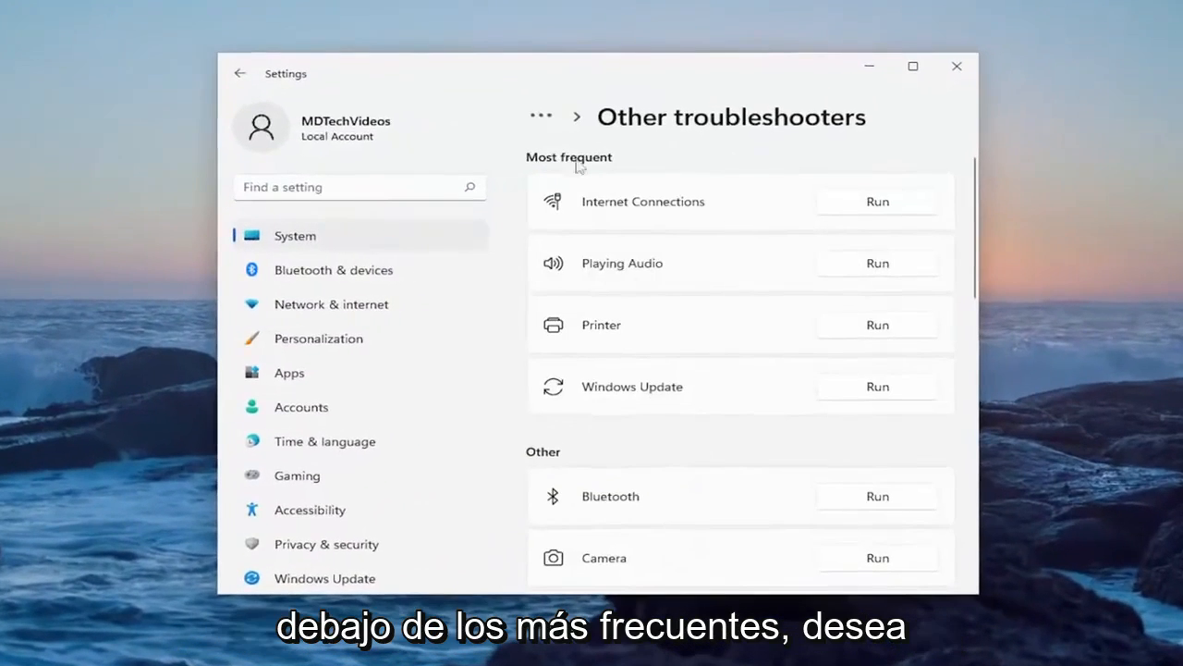
mouse_move(911, 282)
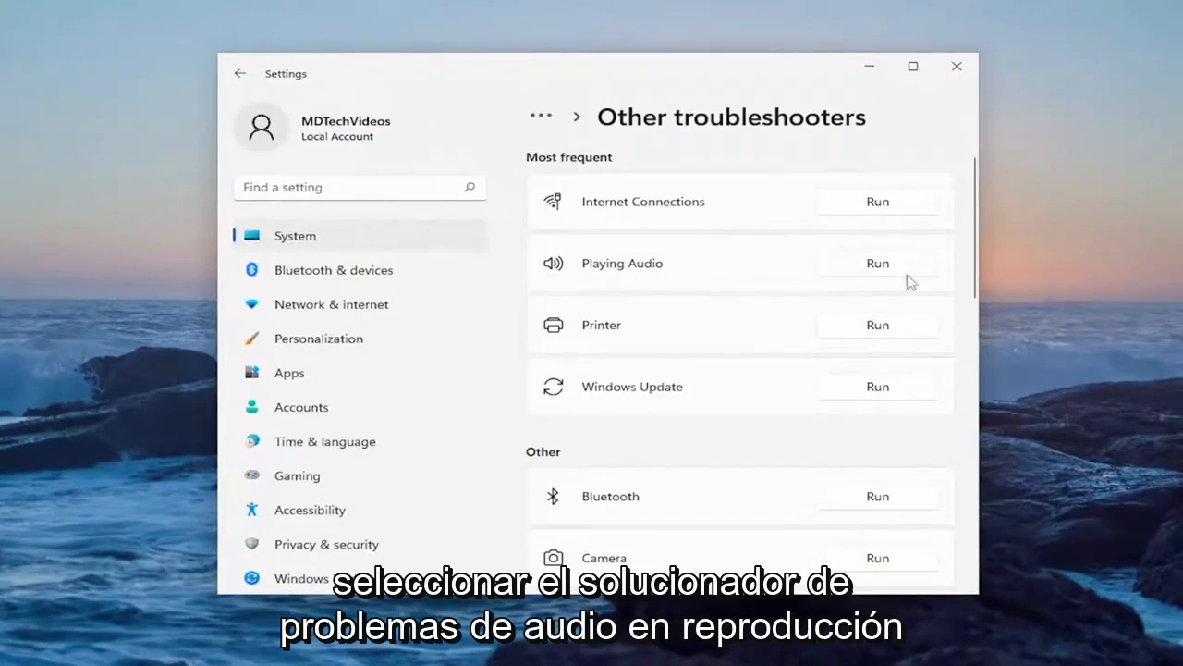
- Run the Playing Audio troubleshooter, declining enhancements, until it fixes the muted device
click(877, 263)
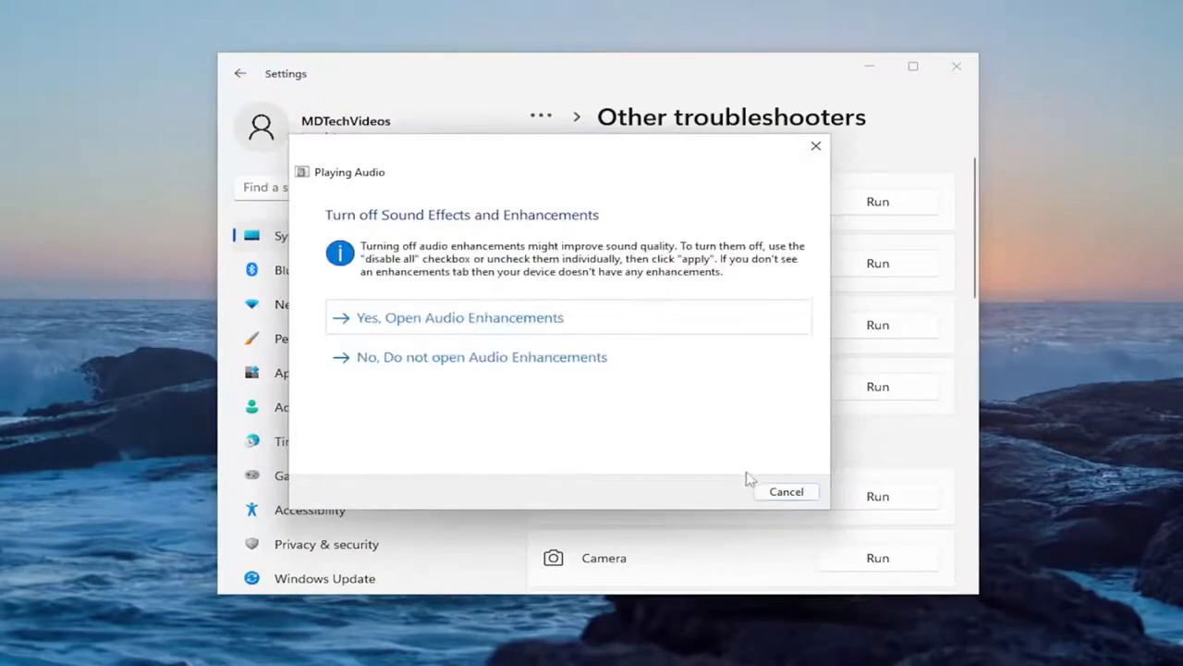
click(458, 317)
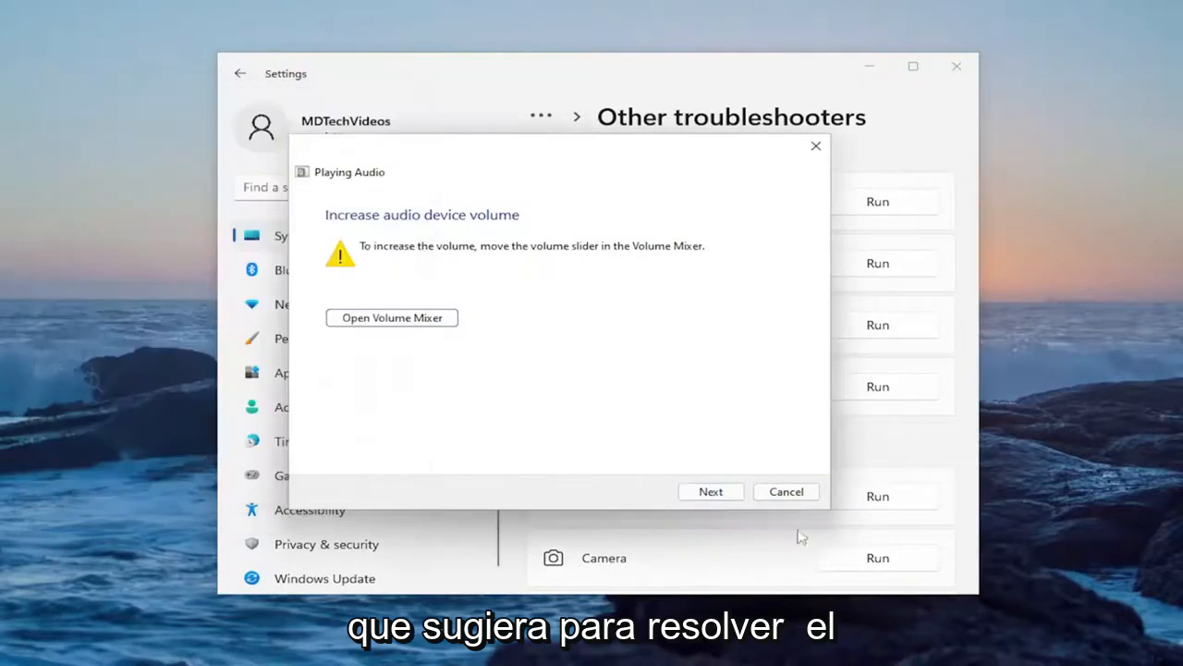
click(711, 492)
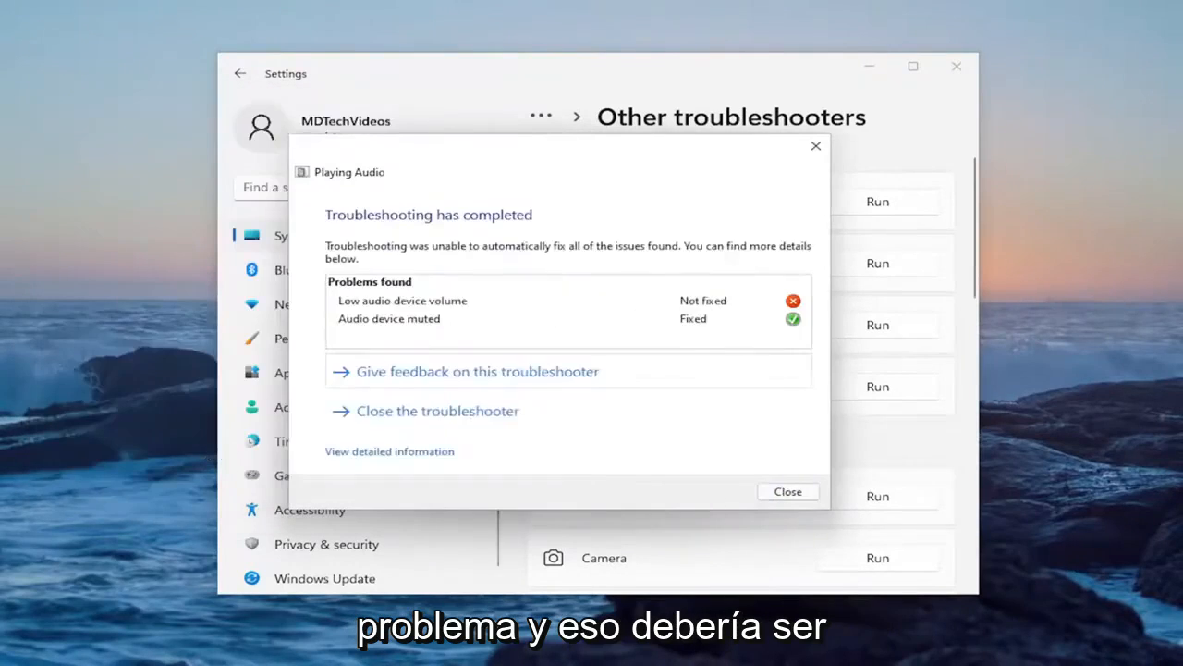
click(788, 491)
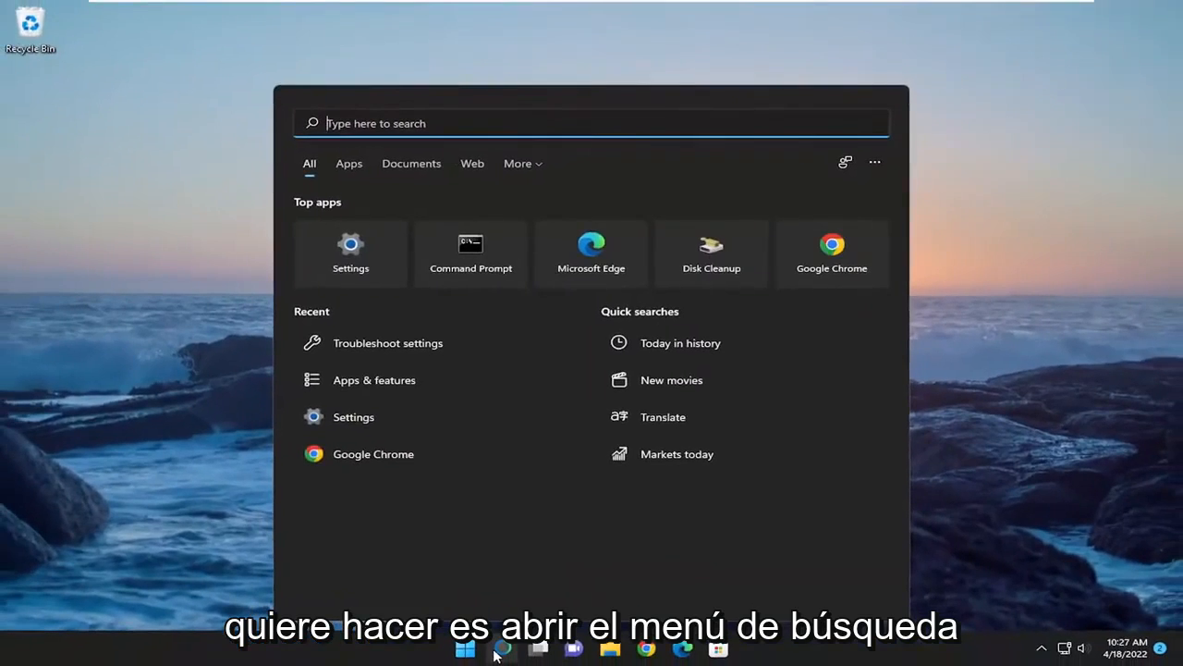
- Search for mmsys.cpl to open the Sound control panel's Playback devices
text(mm)
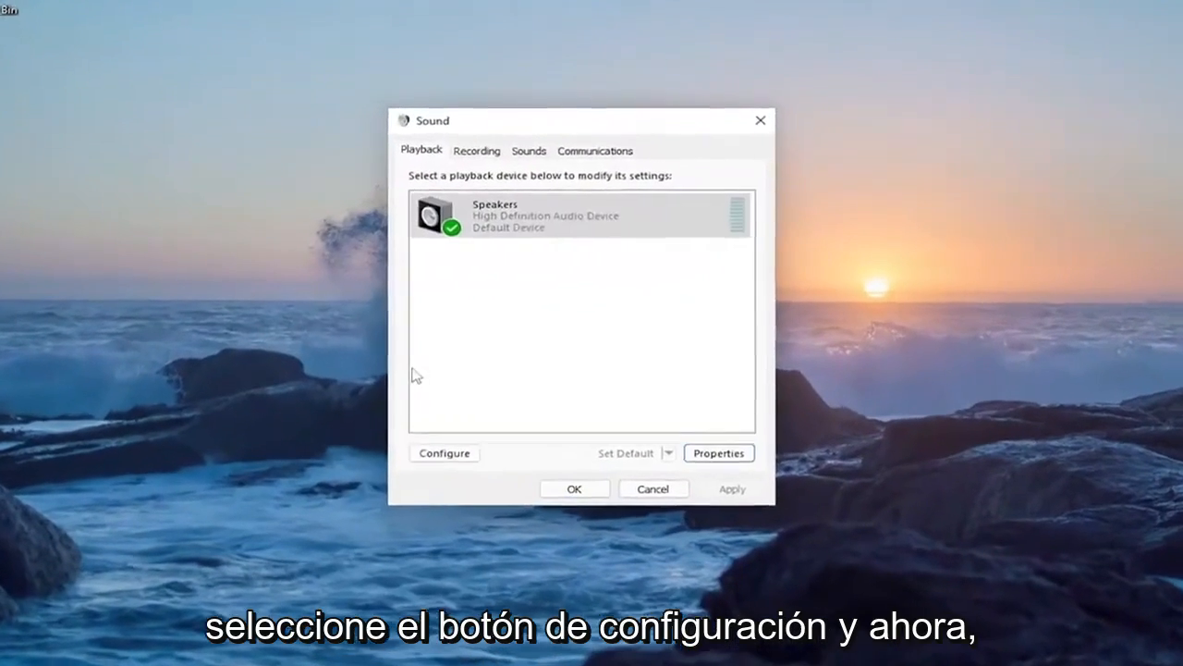
- Configure the Speakers device and pick 5.1 Surround as the audio channel layout
click(444, 454)
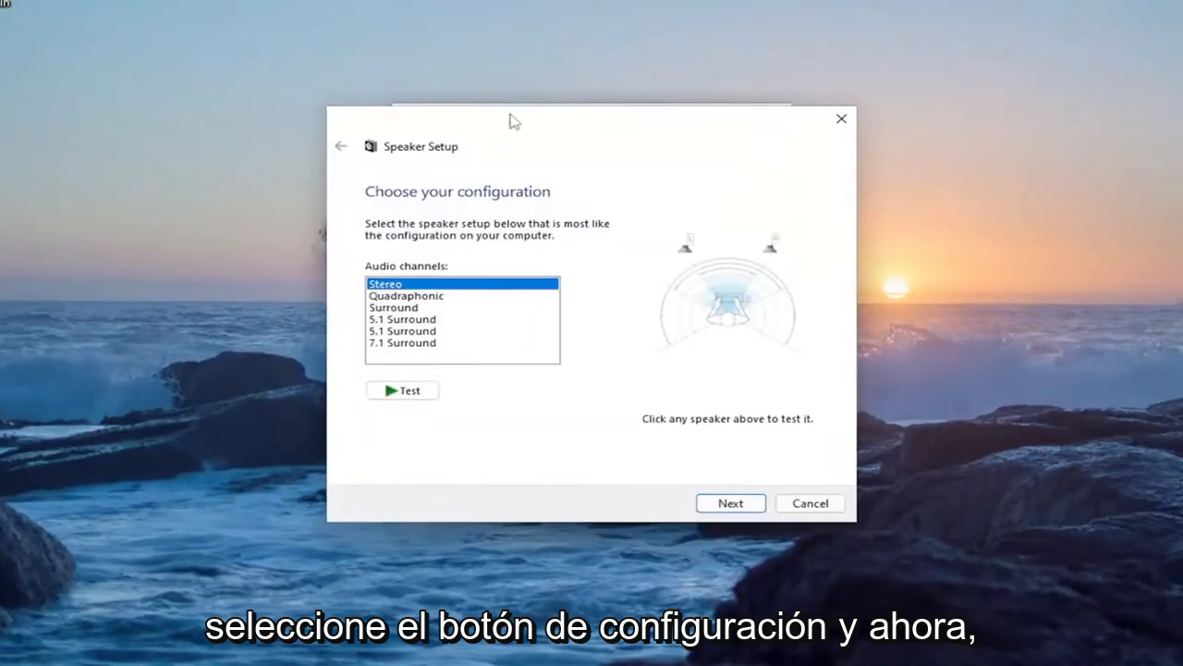
click(418, 299)
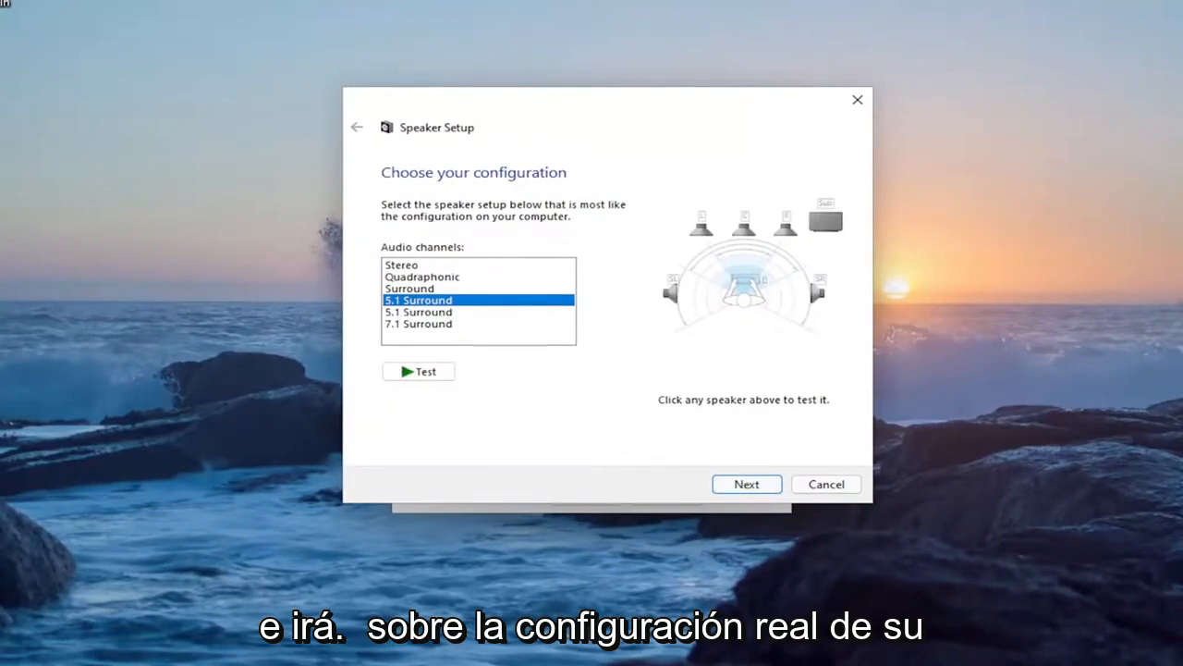
mouse_move(763, 266)
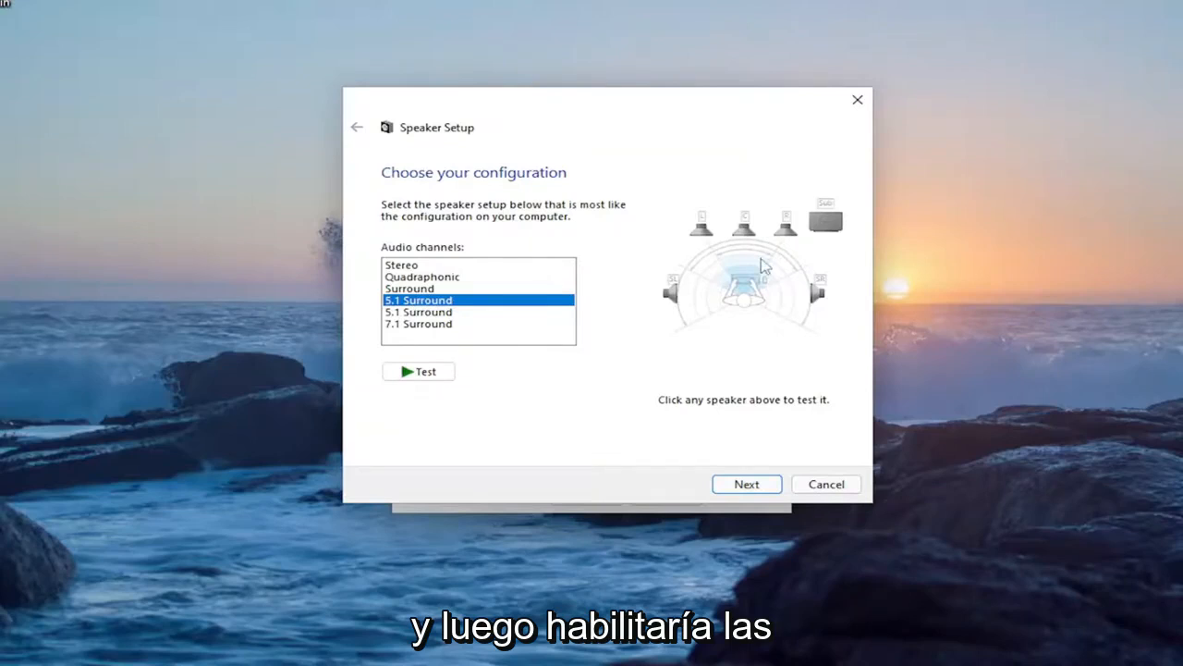
mouse_move(681, 320)
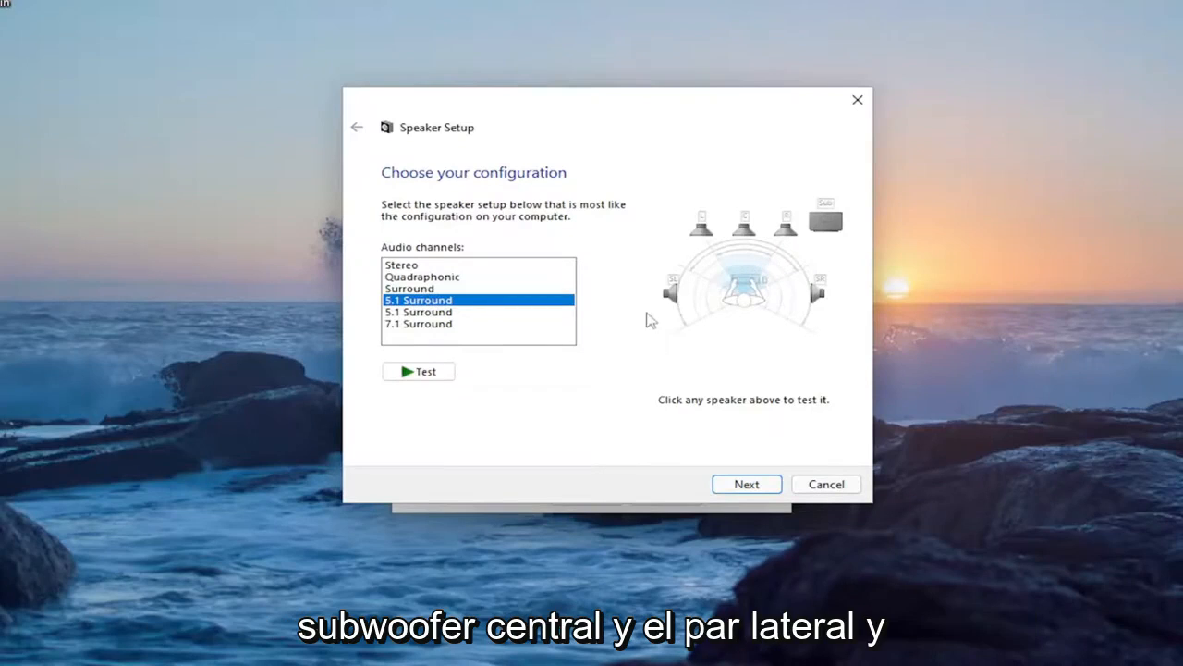
mouse_move(529, 336)
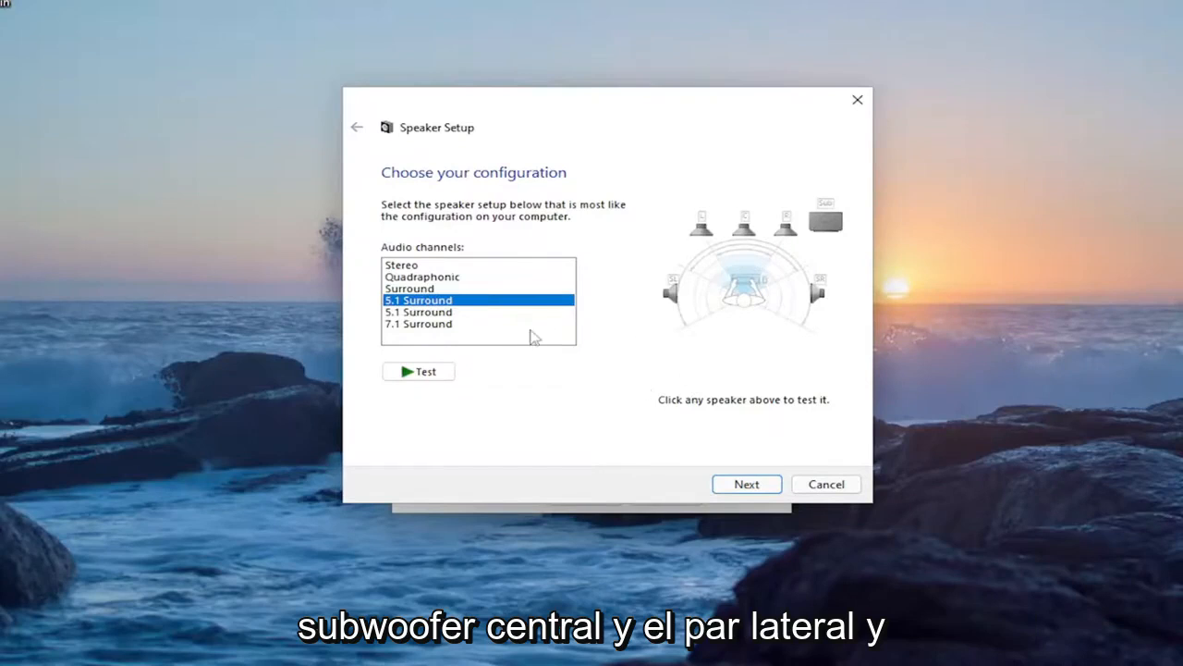
- View the Center, Subwoofer and Side pair options, then cancel Speaker Setup
click(747, 483)
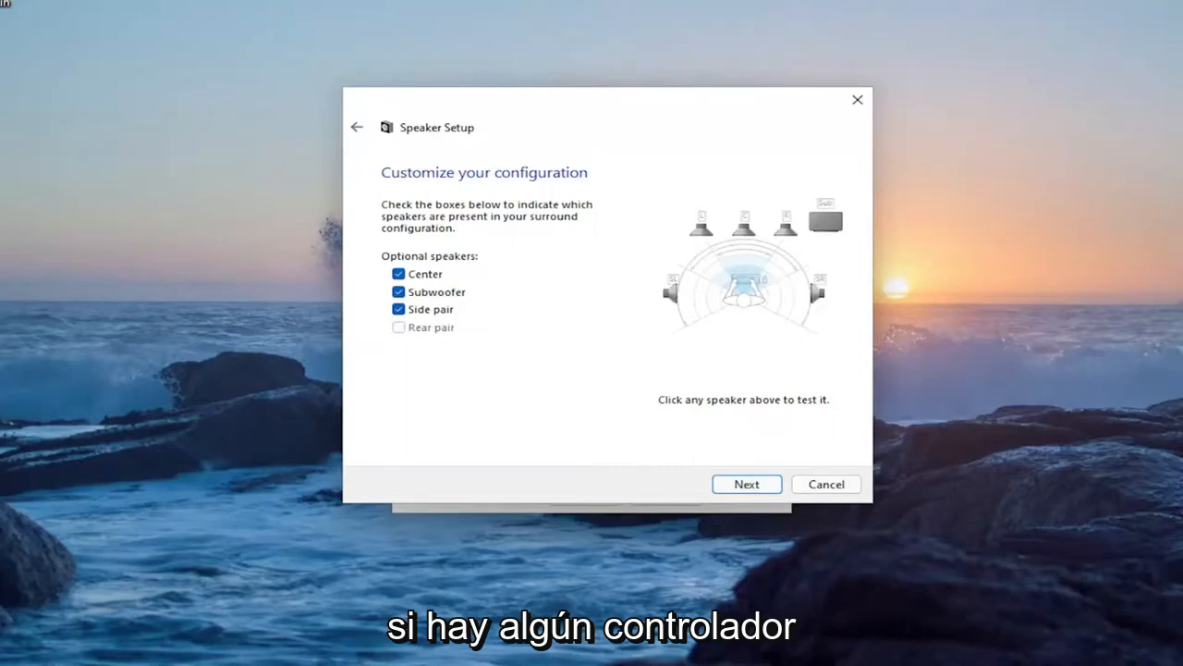
mouse_move(562, 264)
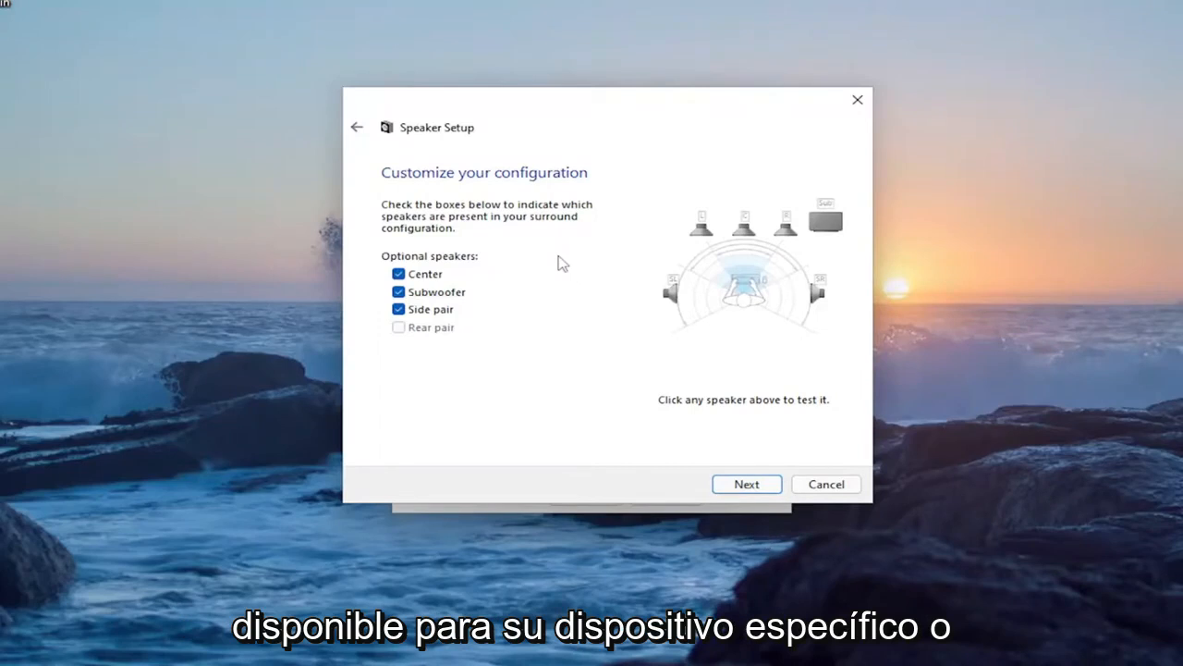
mouse_move(492, 293)
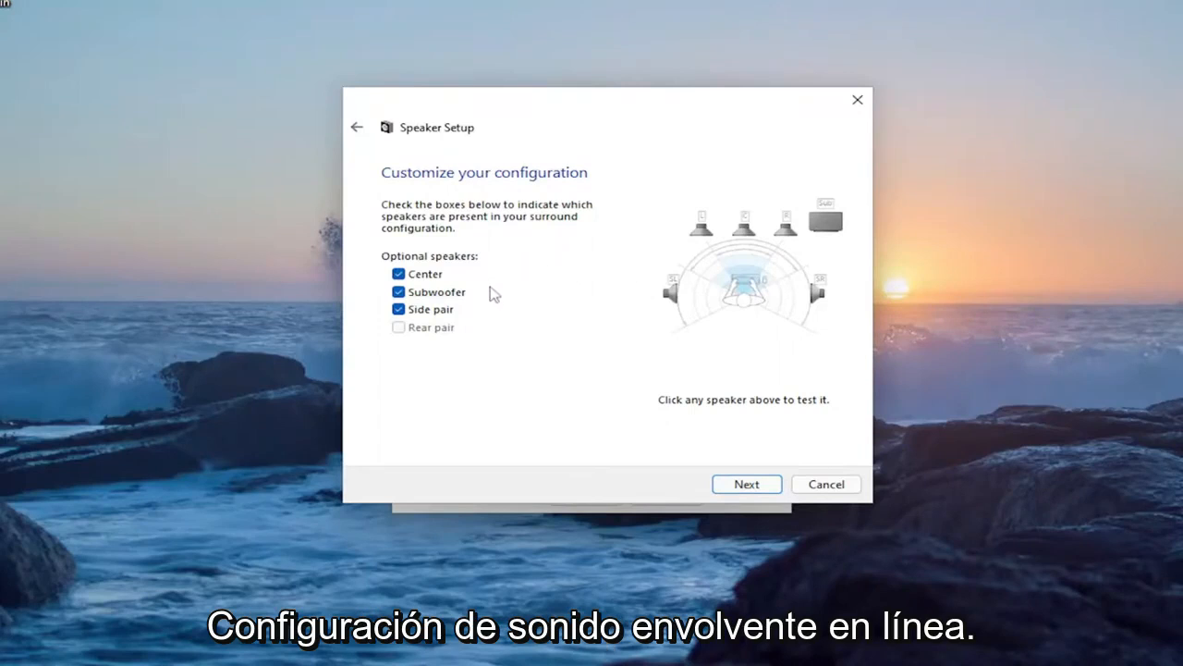
mouse_move(525, 151)
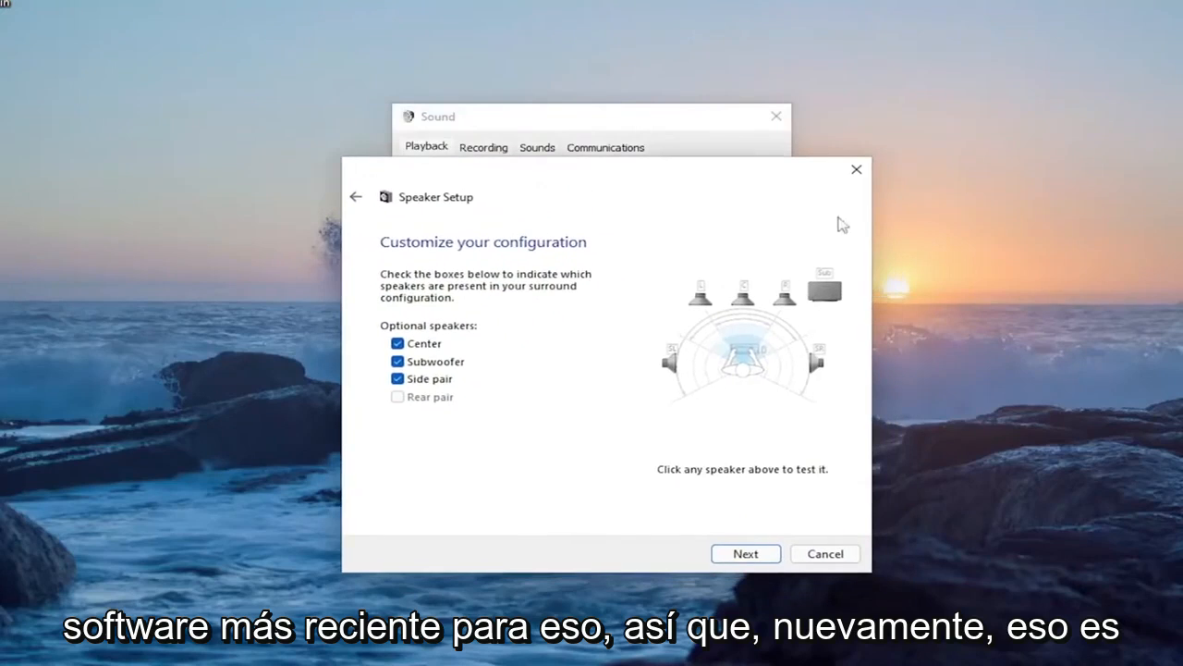
mouse_move(473, 530)
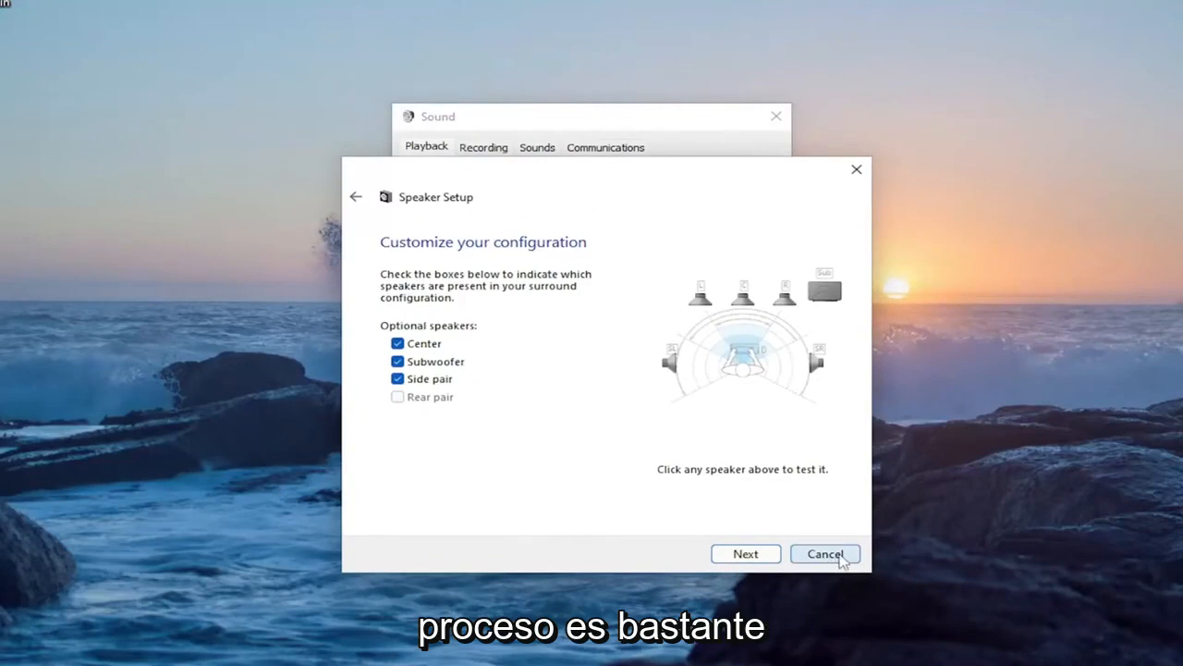
click(825, 554)
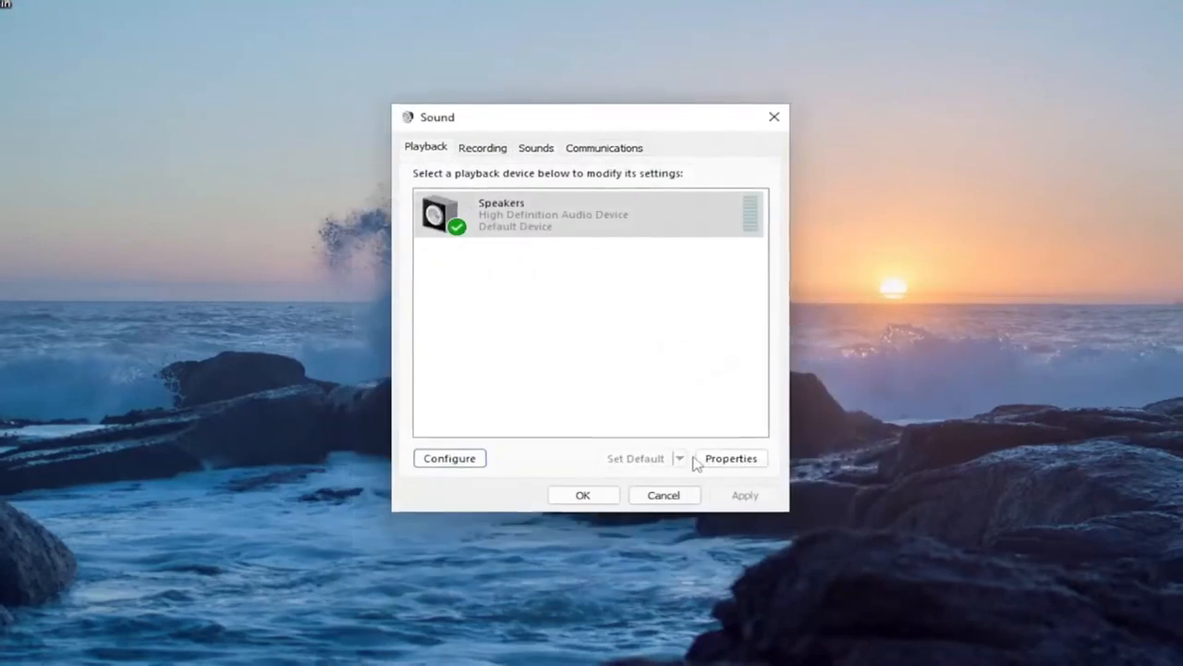